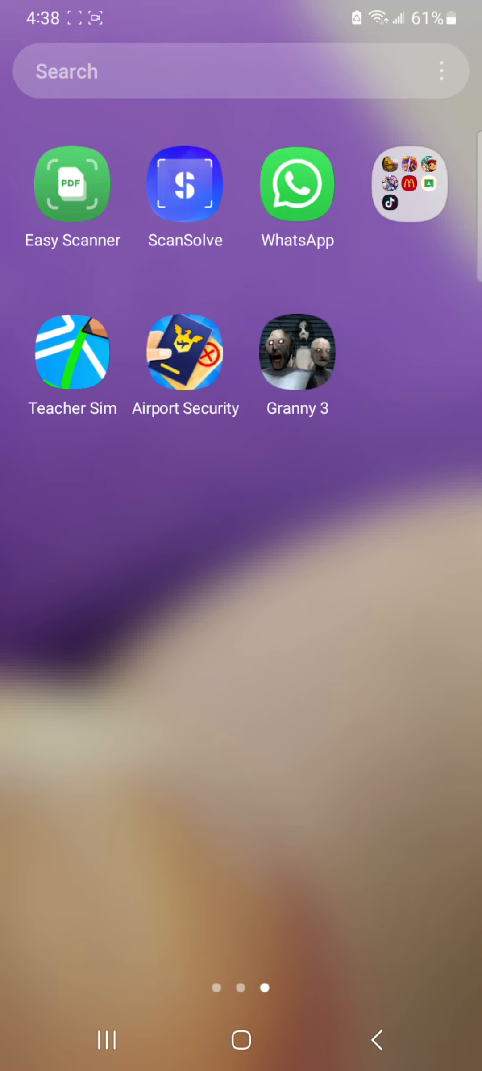
# Launch Granny 3 from its home-screen icon, reaching the main menu with Easy difficulty set.
pyautogui.click(297, 354)
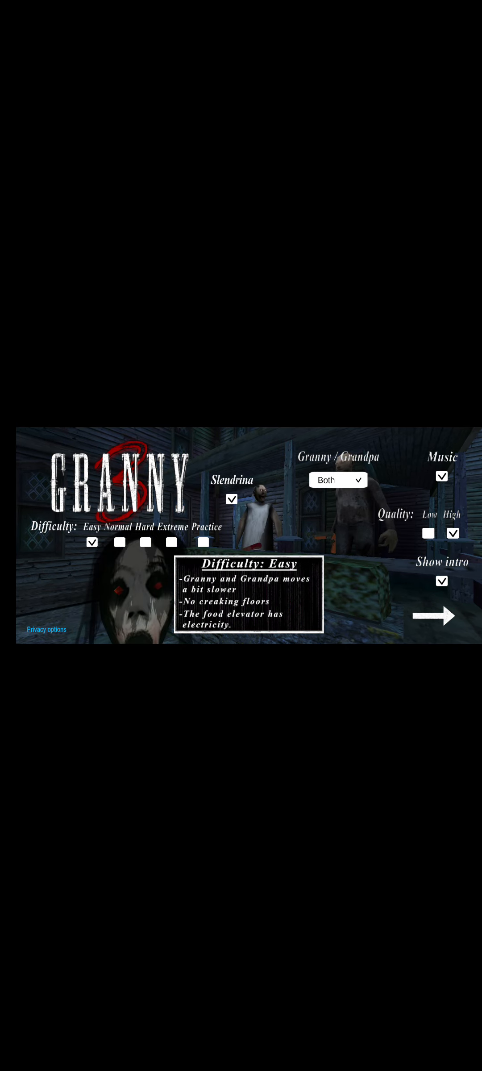